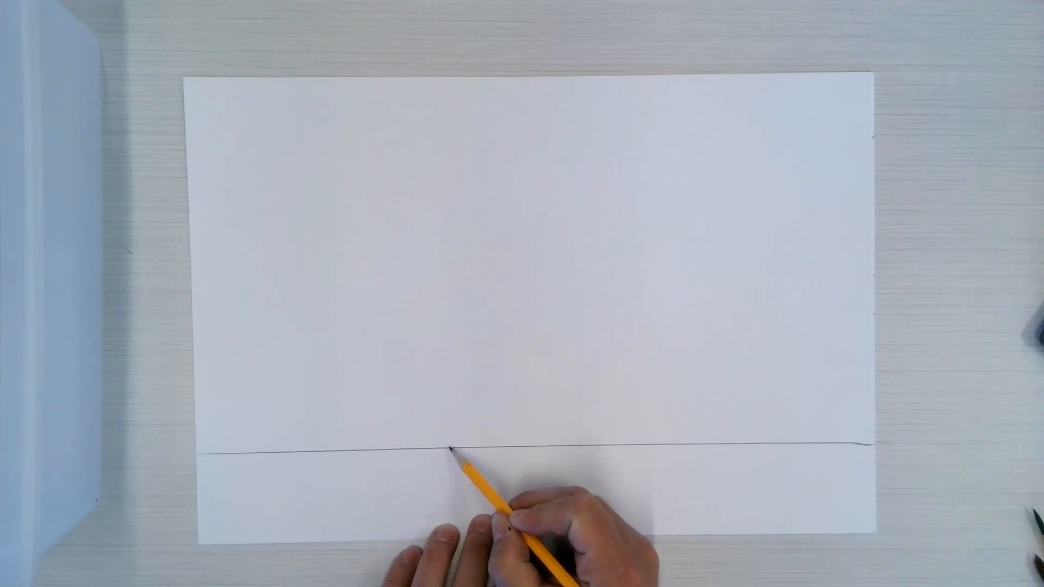
Draw a straight horizontal ground line across the lower part of the paper
{"action": "left_click_drag", "start_coordinate": [459, 452], "coordinate": [473, 383]}
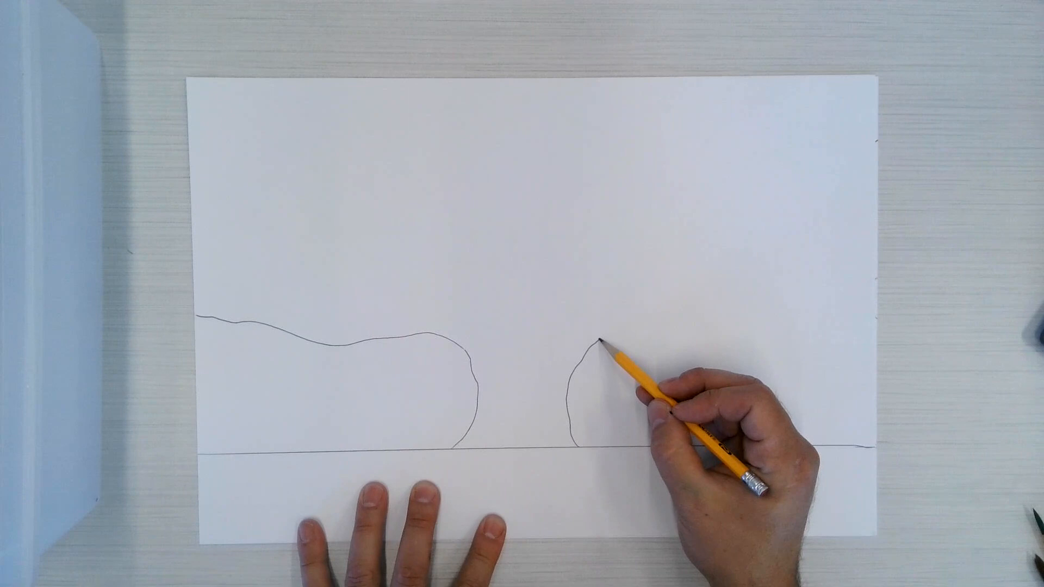
Sketch the trunk's right side from the ground line and a branch curving toward the right edge
{"action": "left_click_drag", "start_coordinate": [596, 343], "coordinate": [796, 273]}
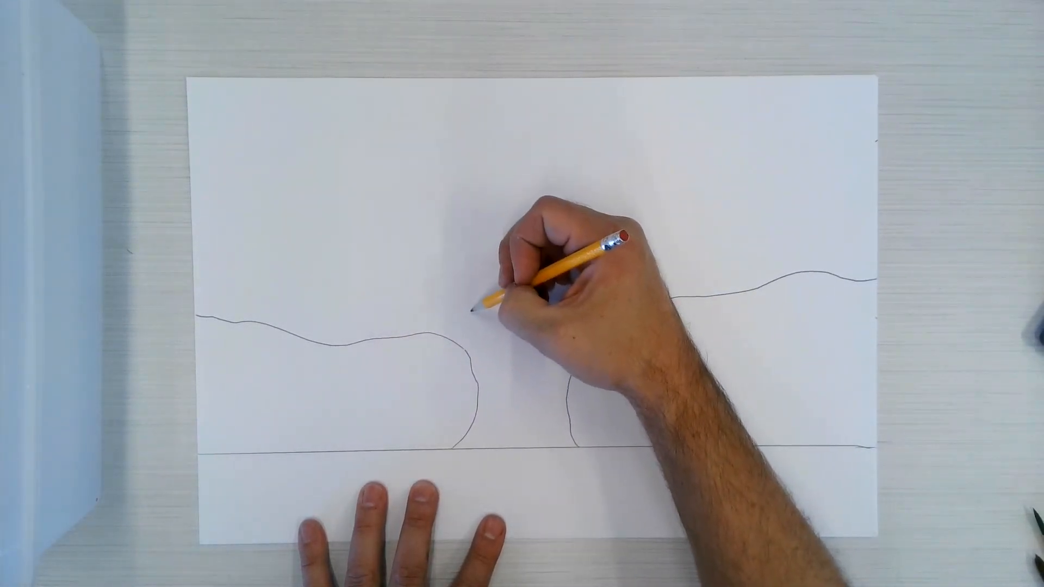
{"action": "left_click_drag", "start_coordinate": [466, 314], "coordinate": [320, 113]}
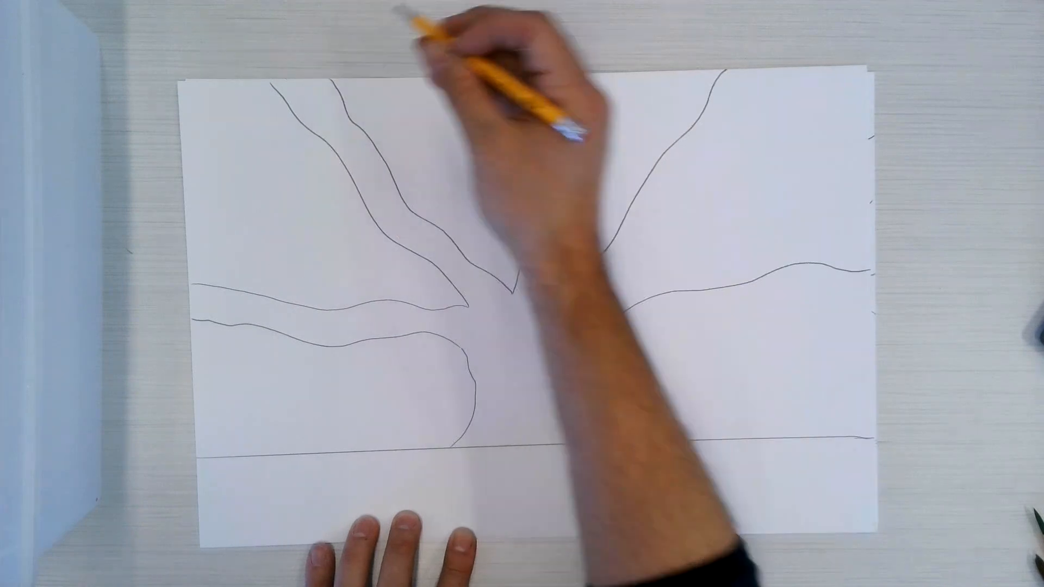
Outline a central branch rising from the trunk to the top edge of the paper
{"action": "left_click_drag", "start_coordinate": [520, 286], "coordinate": [539, 279]}
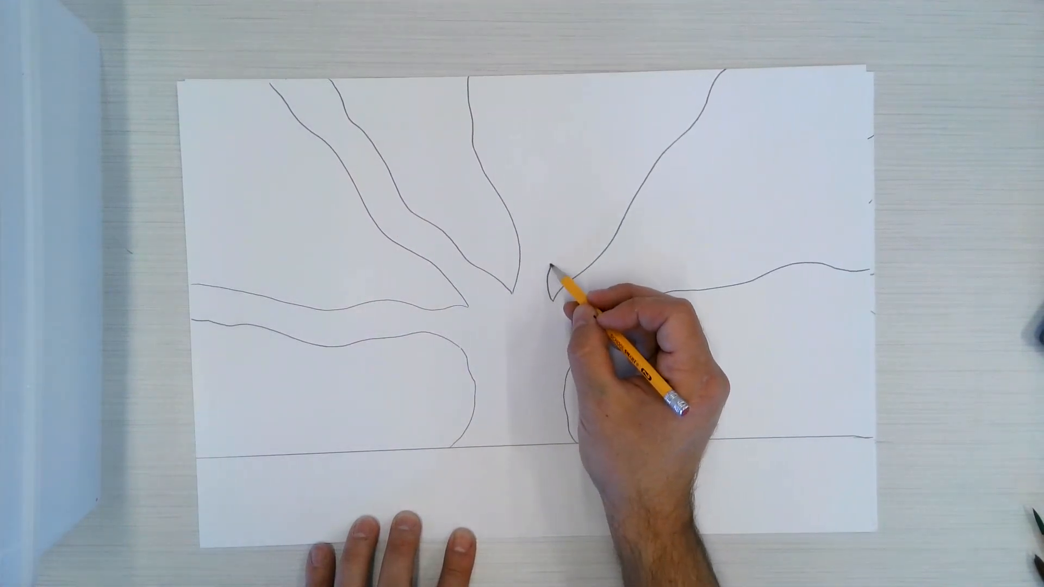